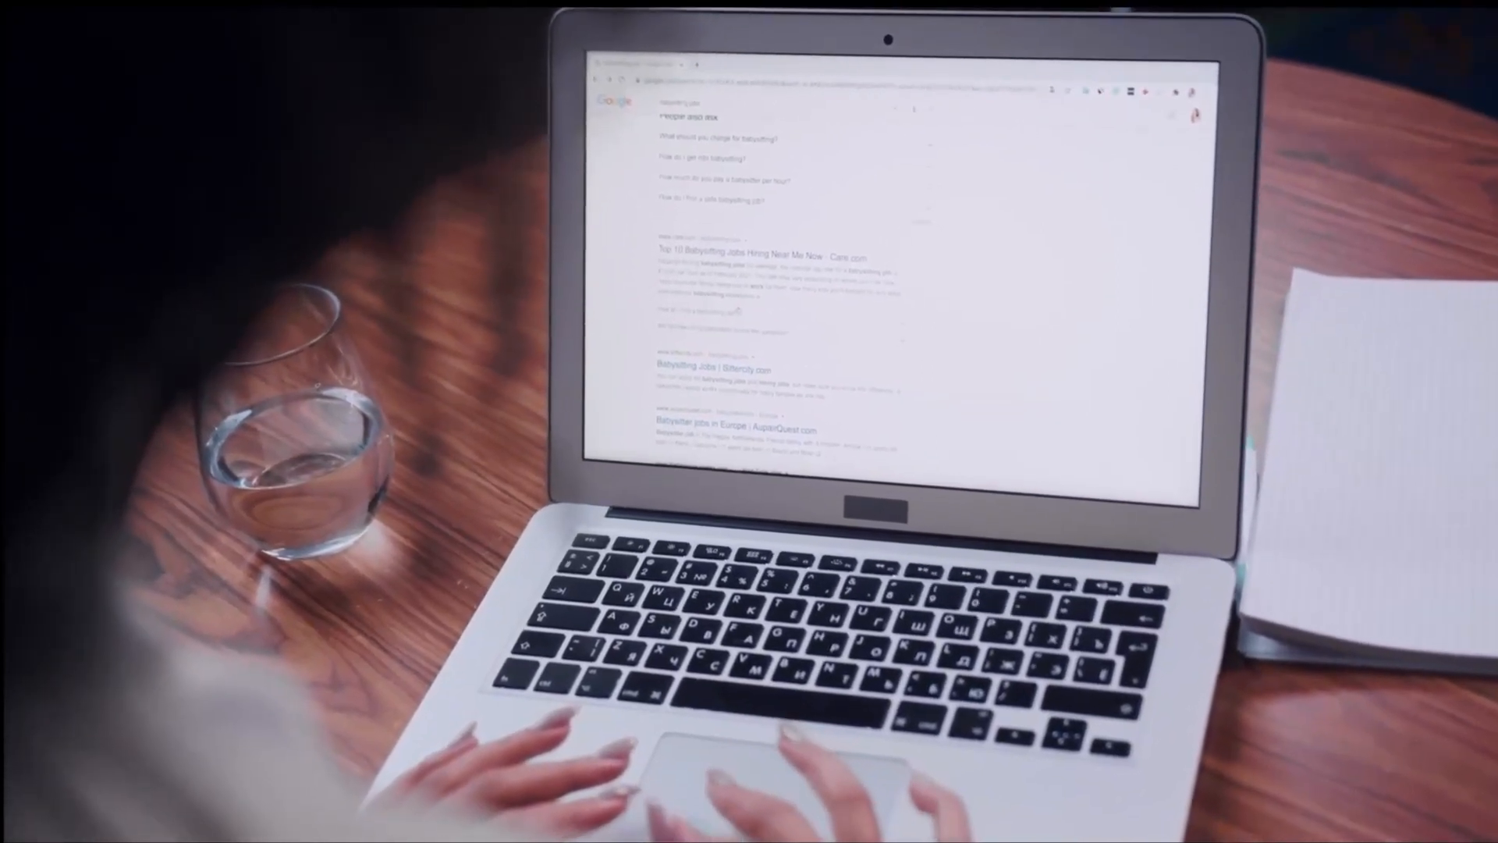
scroll(down, 3)
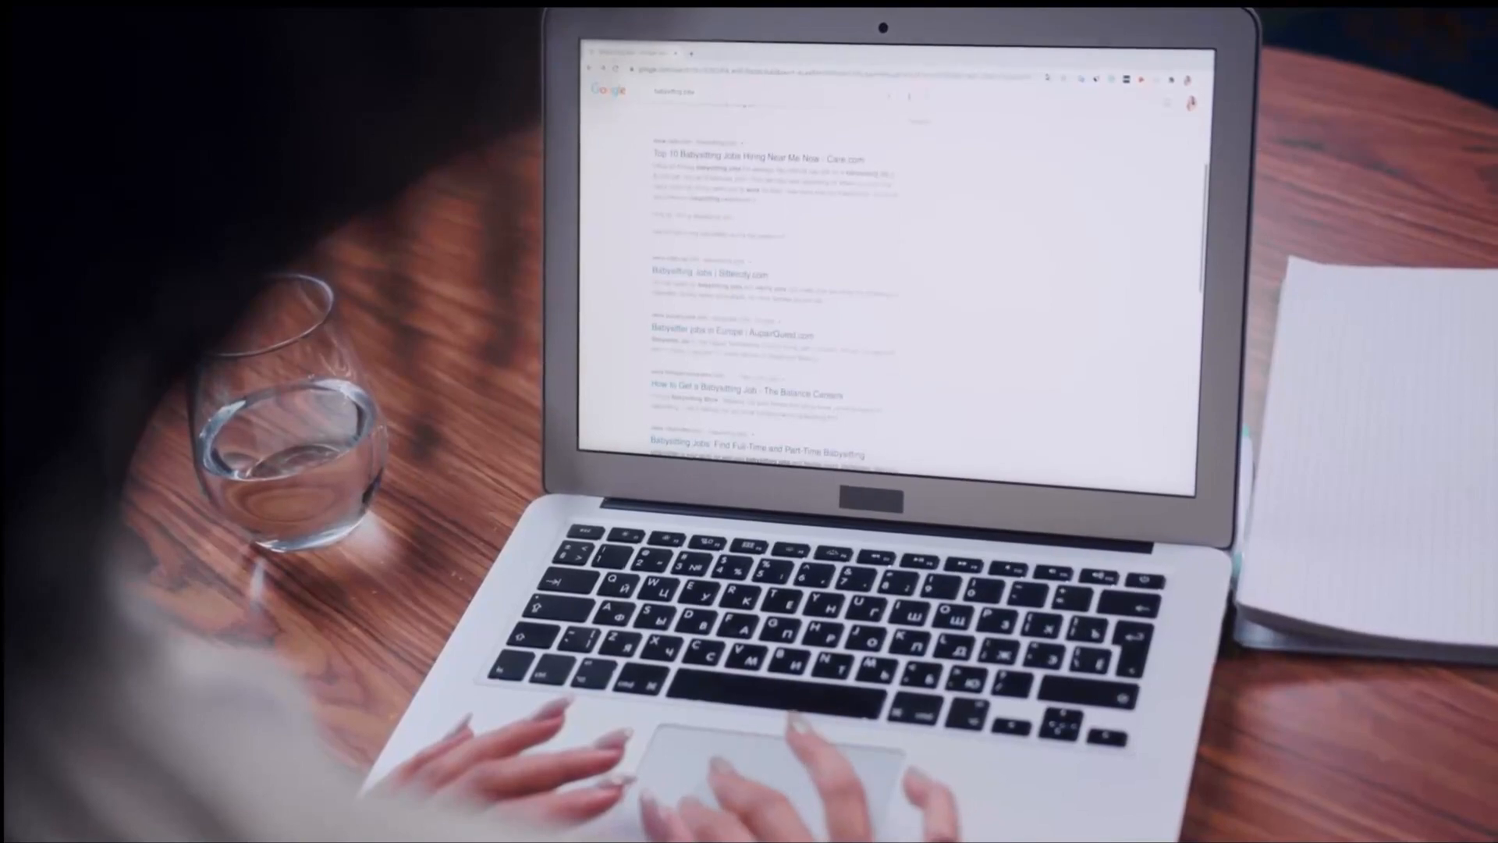